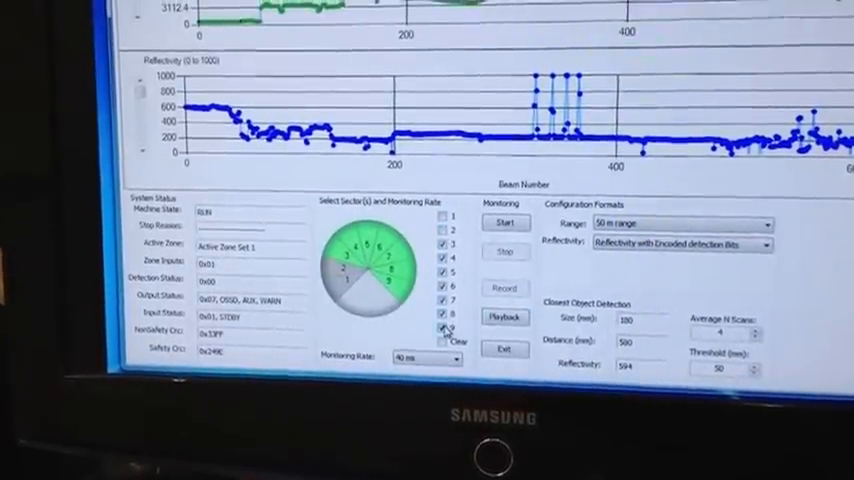
- Limit monitoring to sectors 4, 5 and 6 and start the live scan
left_click(440, 316)
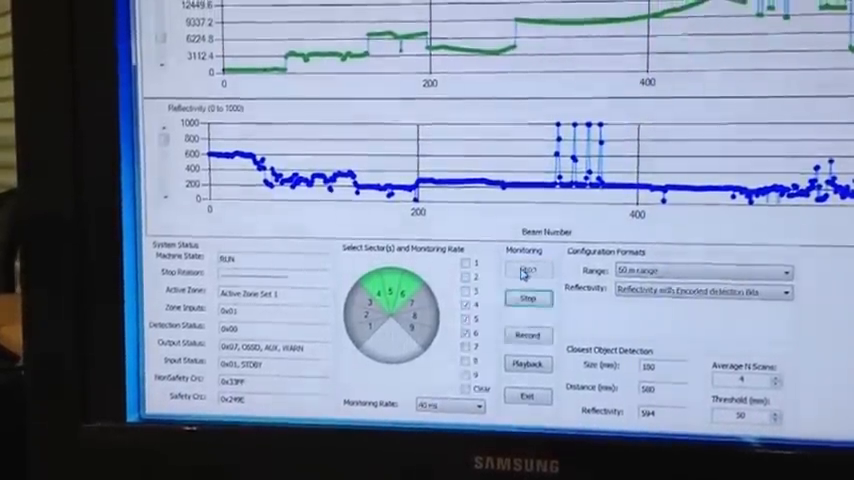
- Stop the live monitoring scan and switch to the perimeter mapping view
left_click(528, 273)
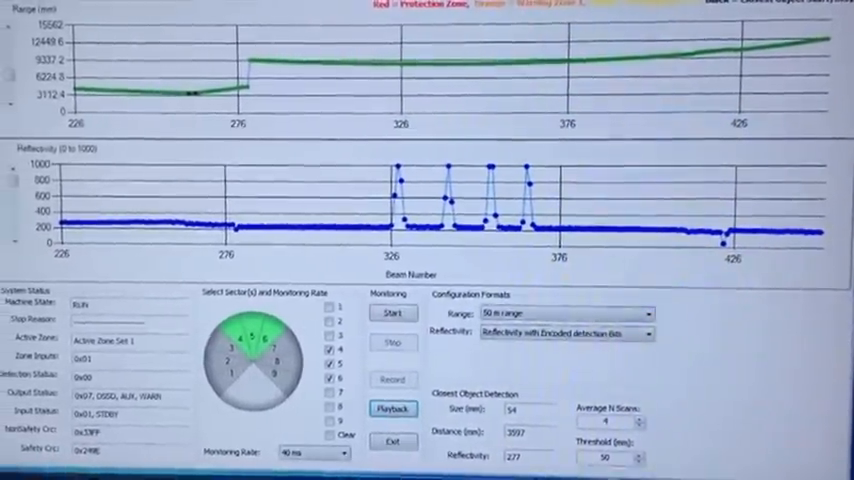
left_click(266, 7)
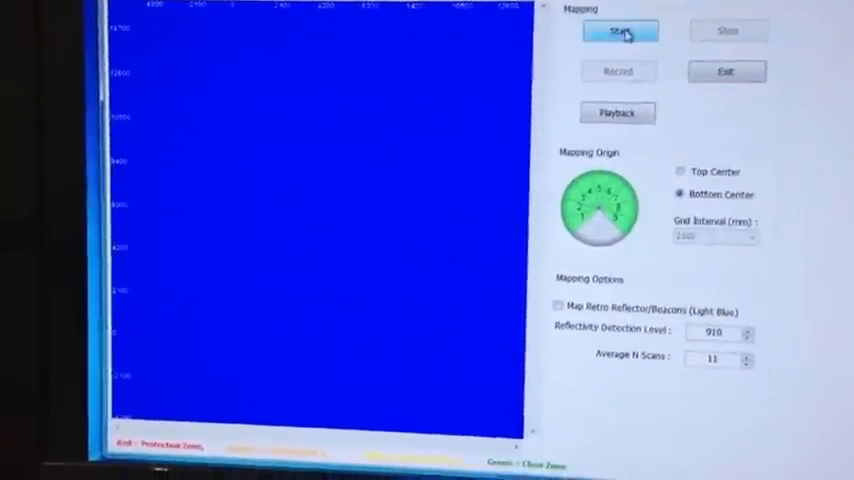
- Start mapping the room perimeter and enable Map Retro Reflector/Beacons (Light Blue)
left_click(618, 31)
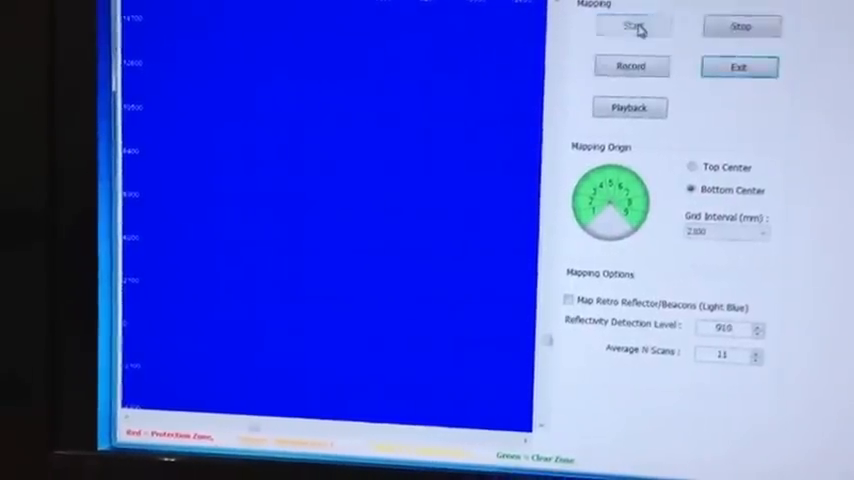
left_click(633, 24)
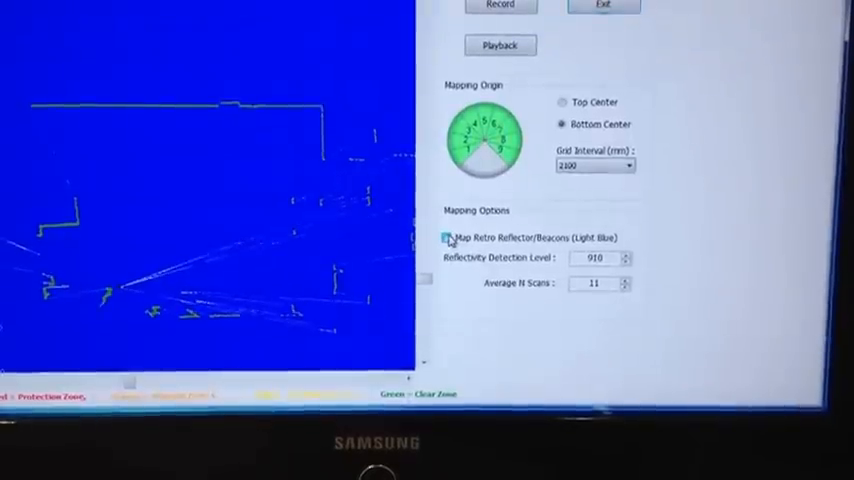
left_click(448, 238)
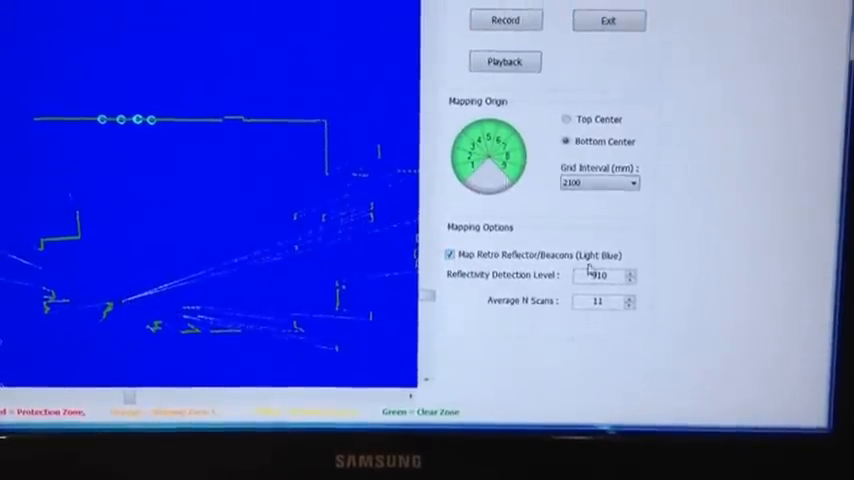